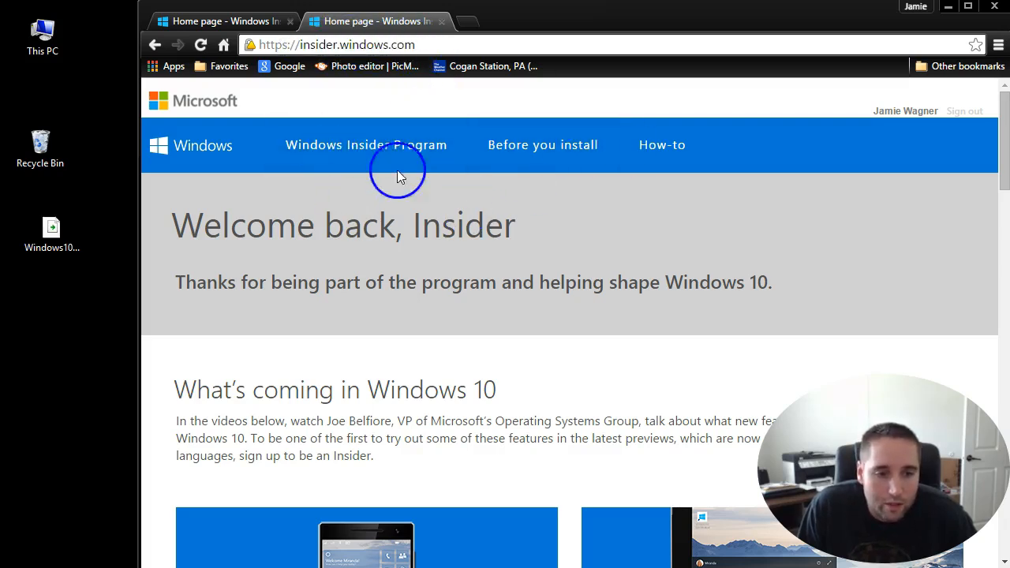
# Go to the Windows Insider home page and start the Windows 10 Insider Preview for PC.
pyautogui.click(354, 146)
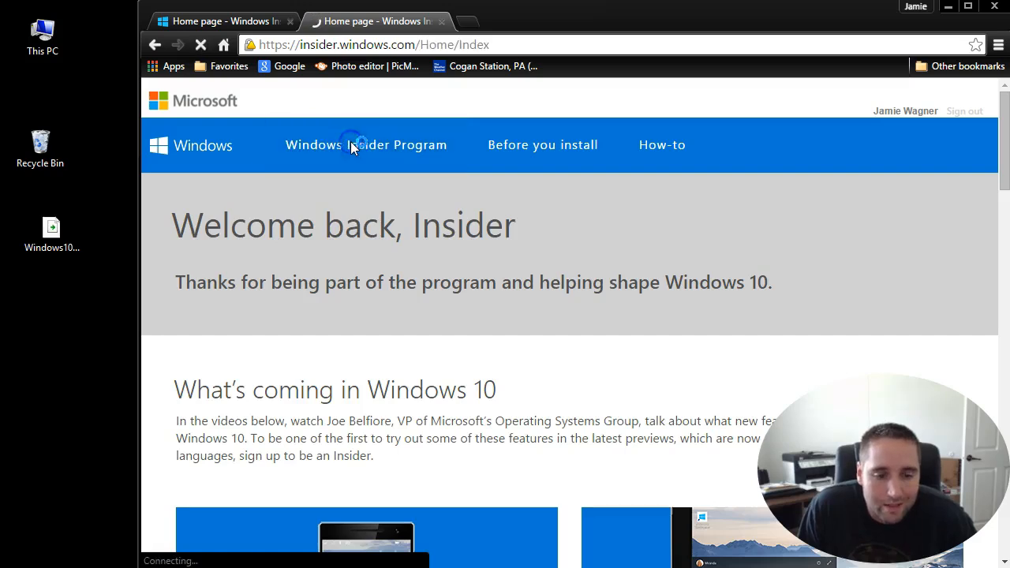
pyautogui.scroll(-3)
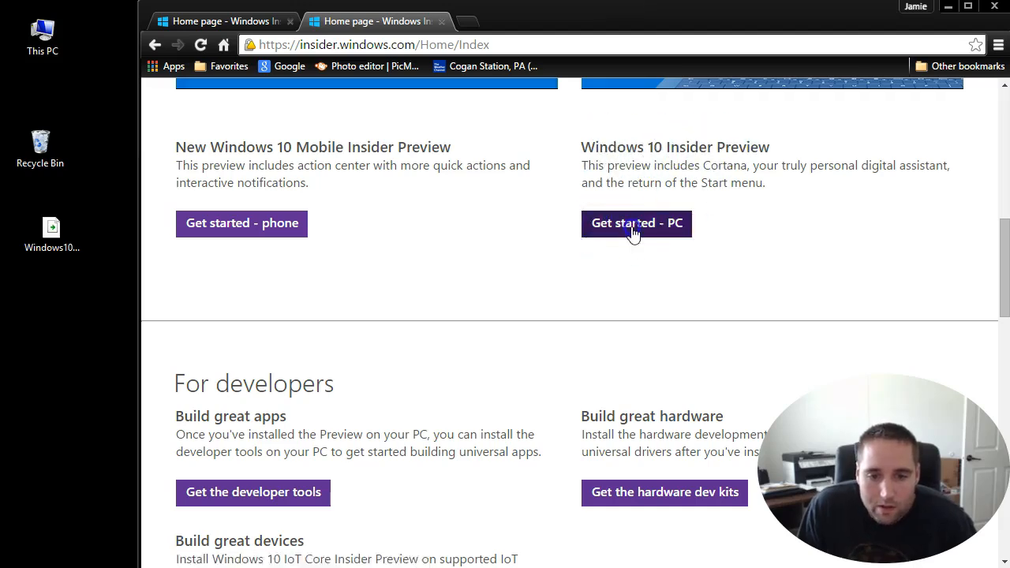
pyautogui.click(636, 224)
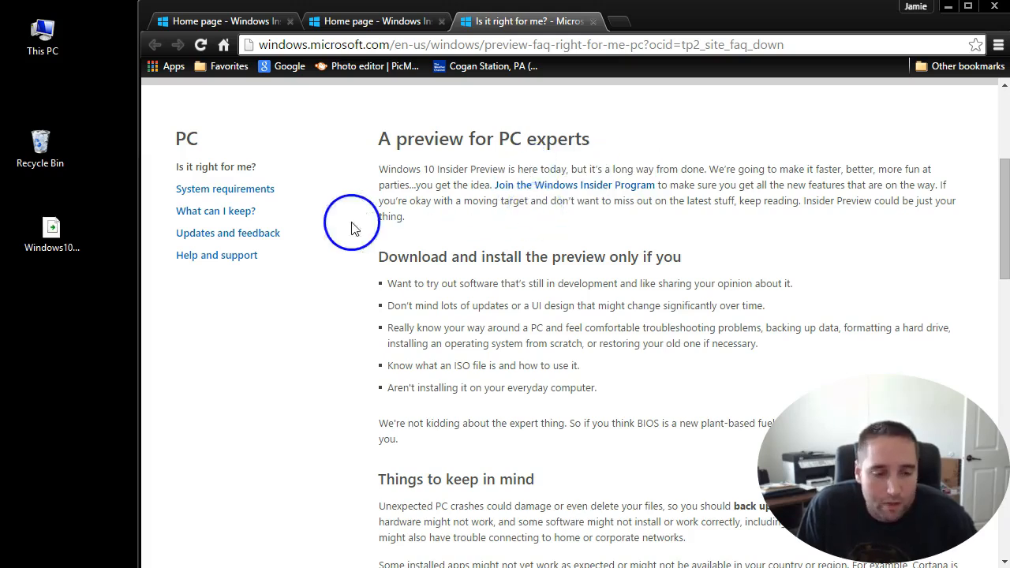
pyautogui.moveTo(228, 192)
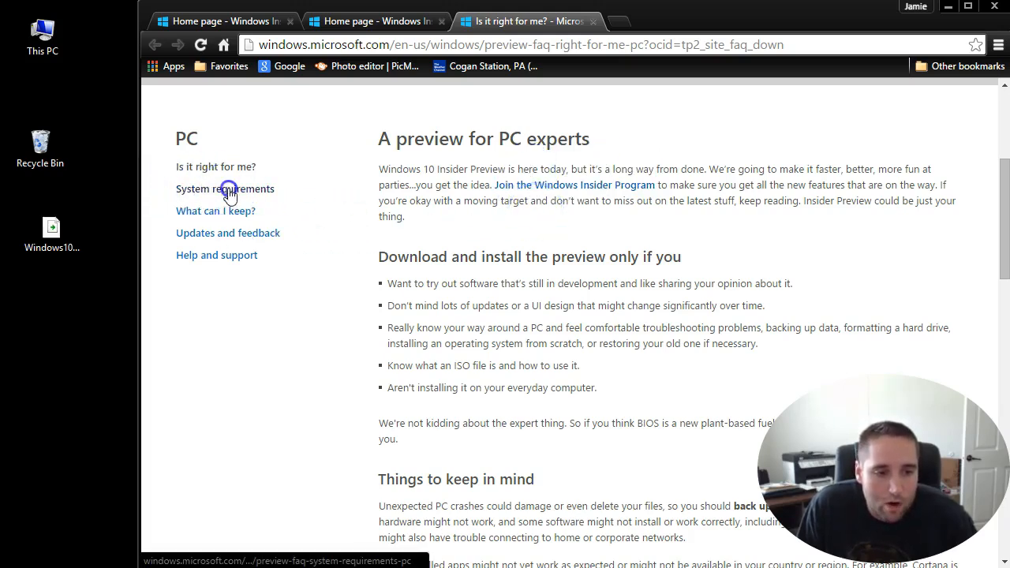
# View the PC system requirements, then continue to the preview download page via 'Get the preview'.
pyautogui.click(225, 189)
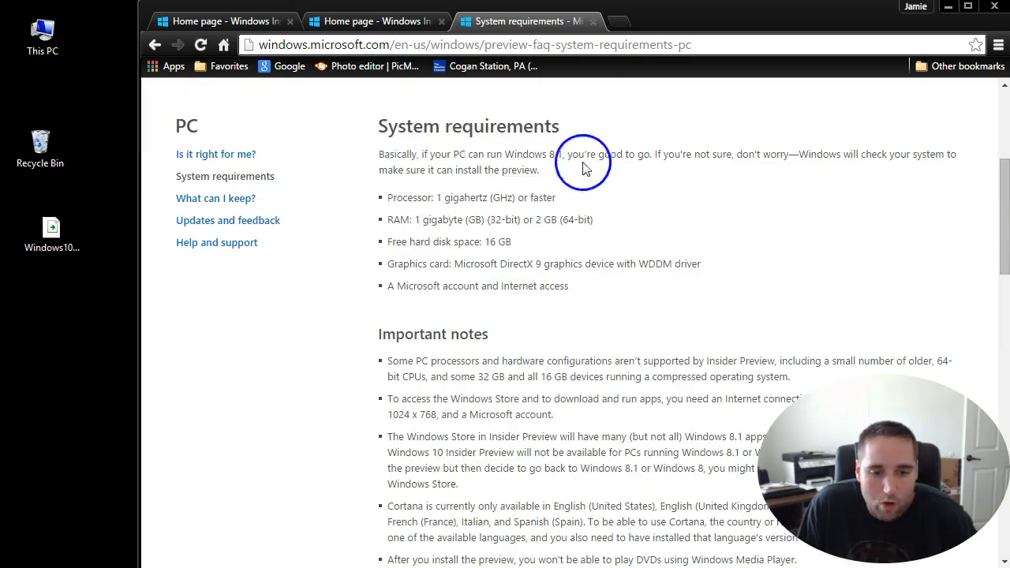
pyautogui.moveTo(558, 158)
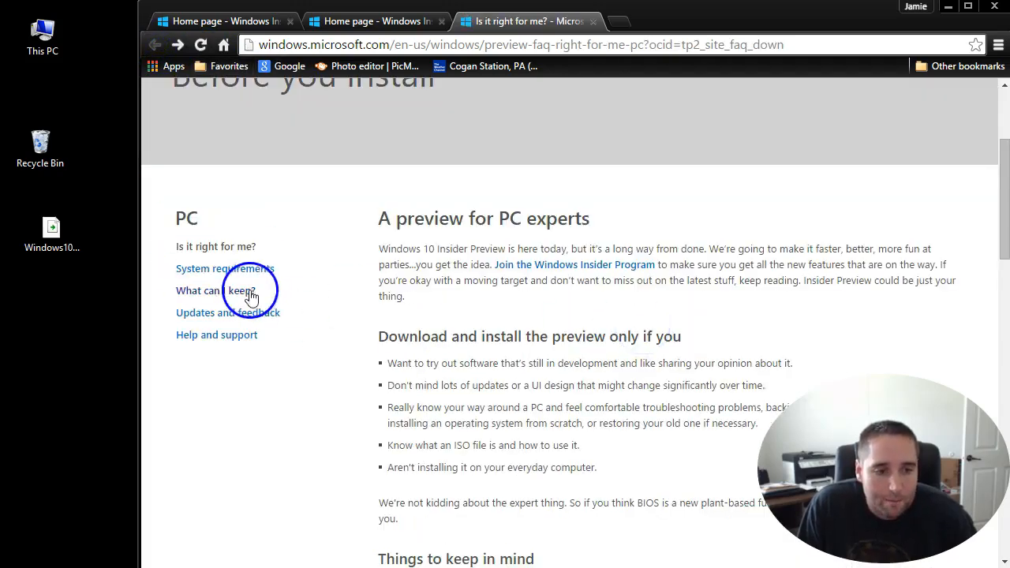
pyautogui.scroll(-3)
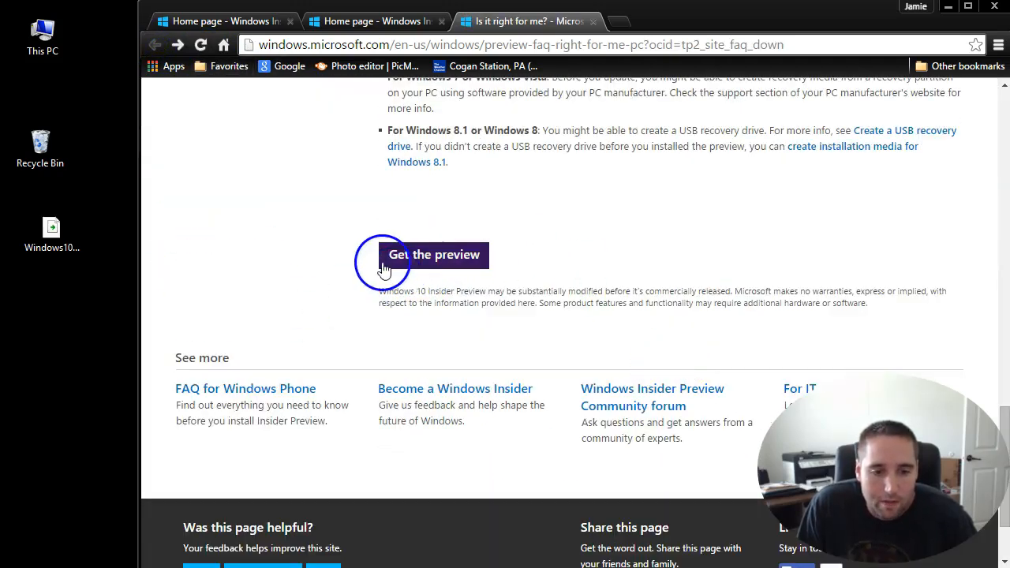
pyautogui.click(432, 254)
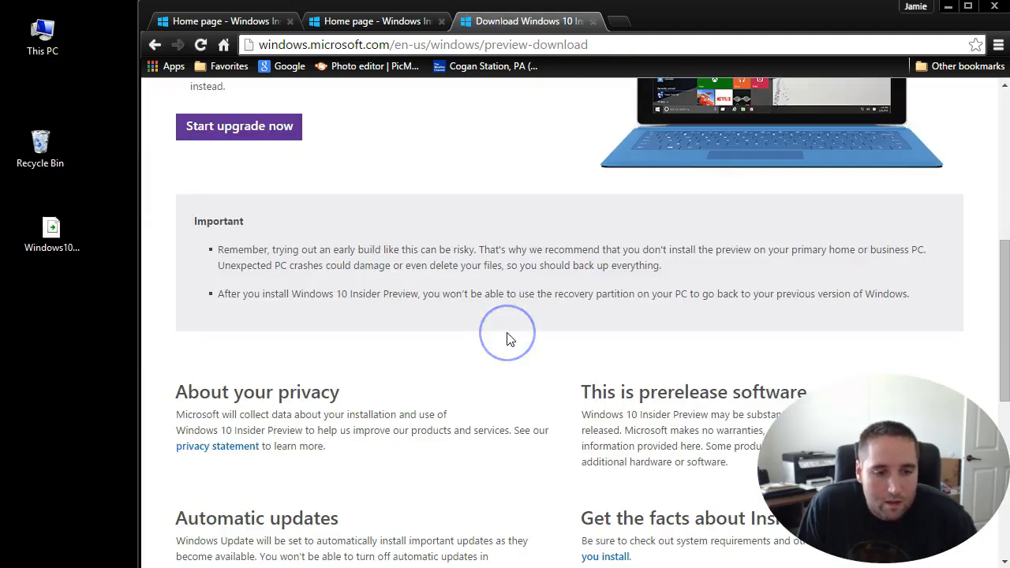
# Follow the 'download the ISO files' link from the download steps.
pyautogui.scroll(3)
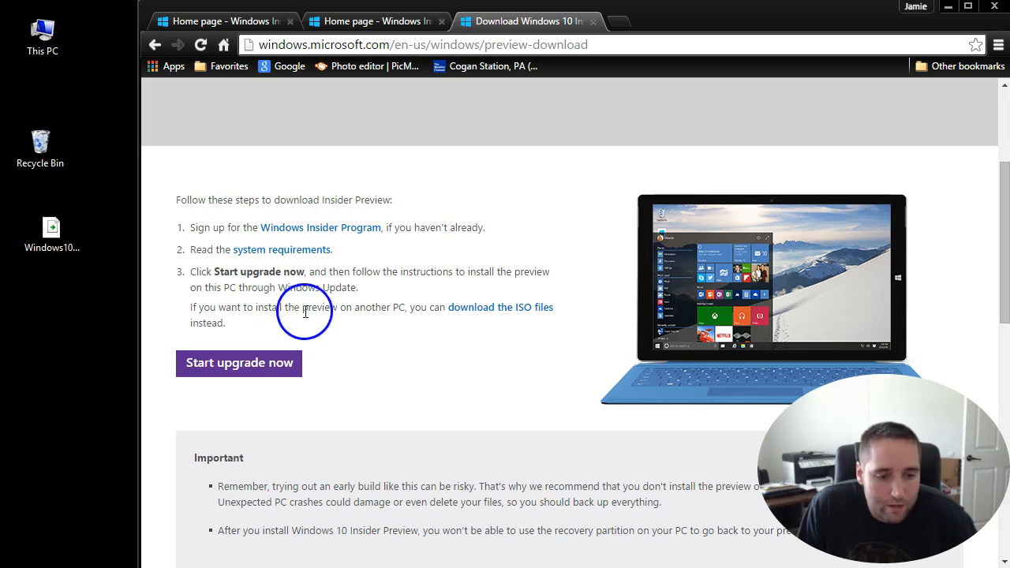
pyautogui.moveTo(455, 319)
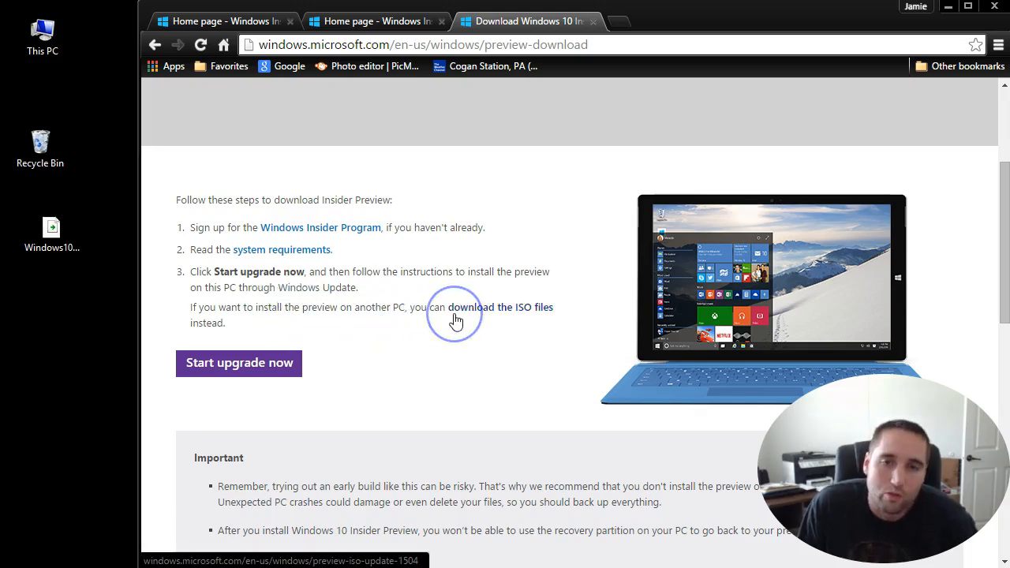
pyautogui.moveTo(499, 325)
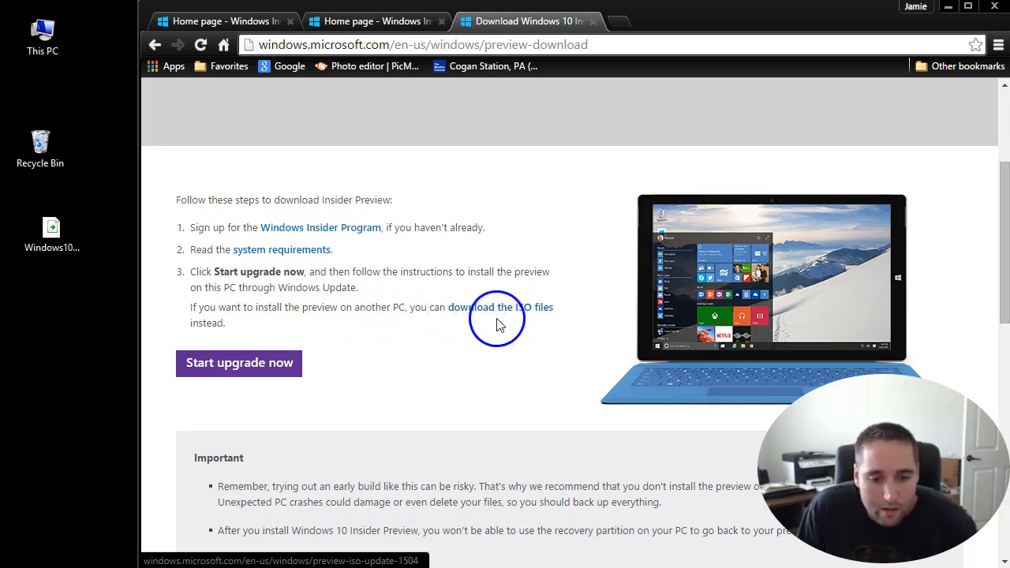
pyautogui.click(499, 312)
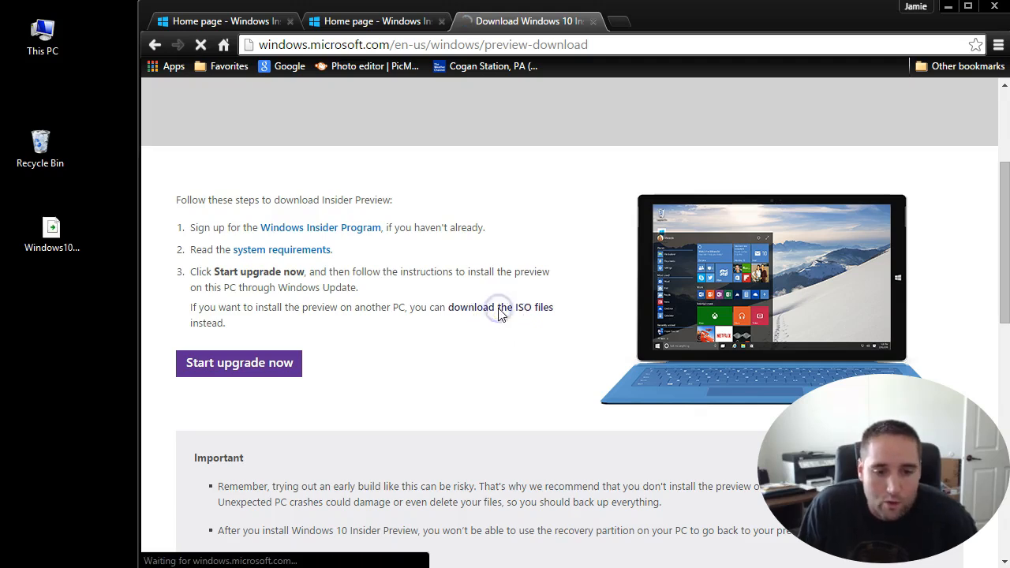
pyautogui.click(502, 307)
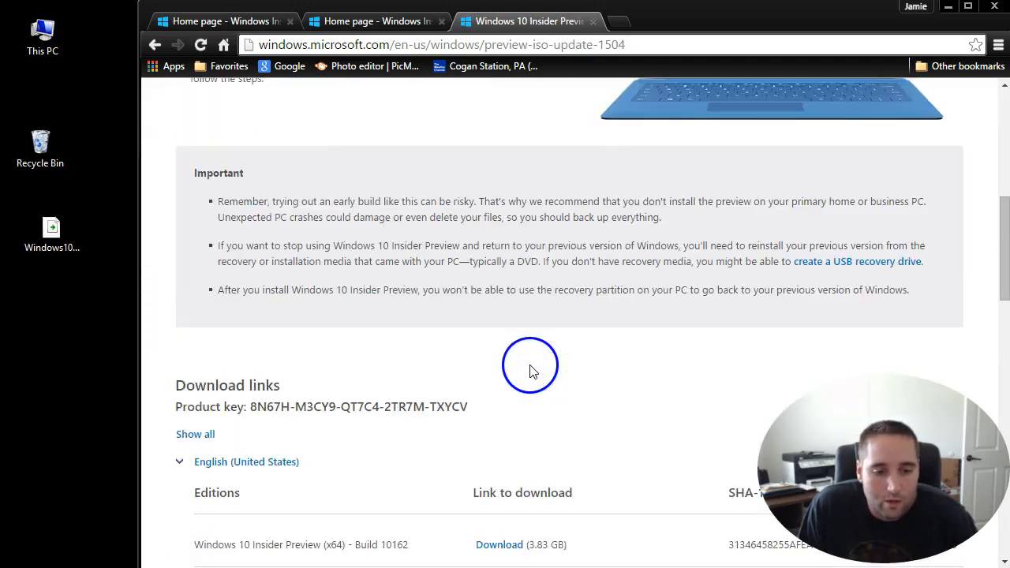
# Select the product key to copy it and move down to the download links.
pyautogui.scroll(-3)
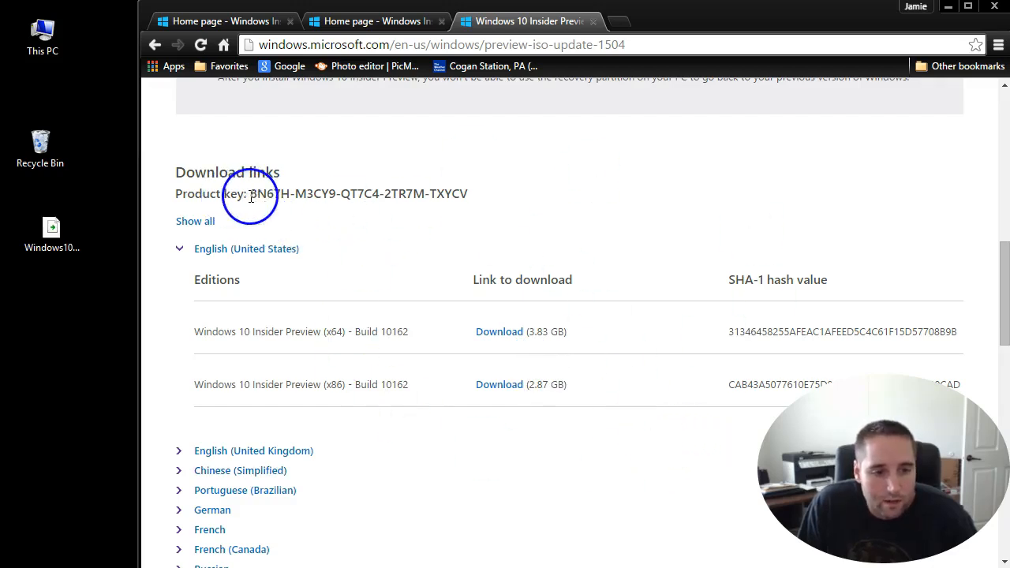
pyautogui.moveTo(251, 192); pyautogui.dragTo(468, 192)
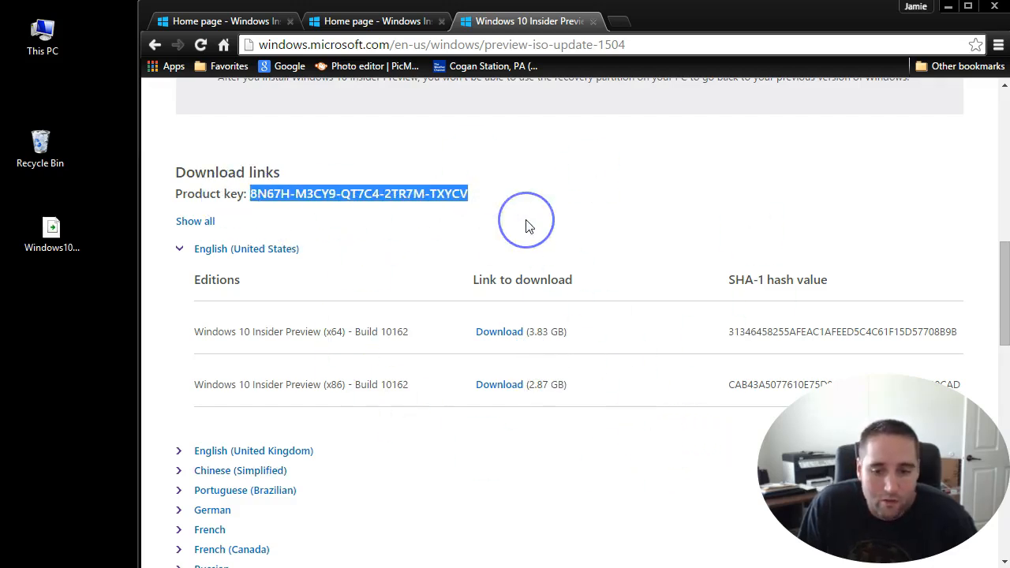
pyautogui.scroll(-3)
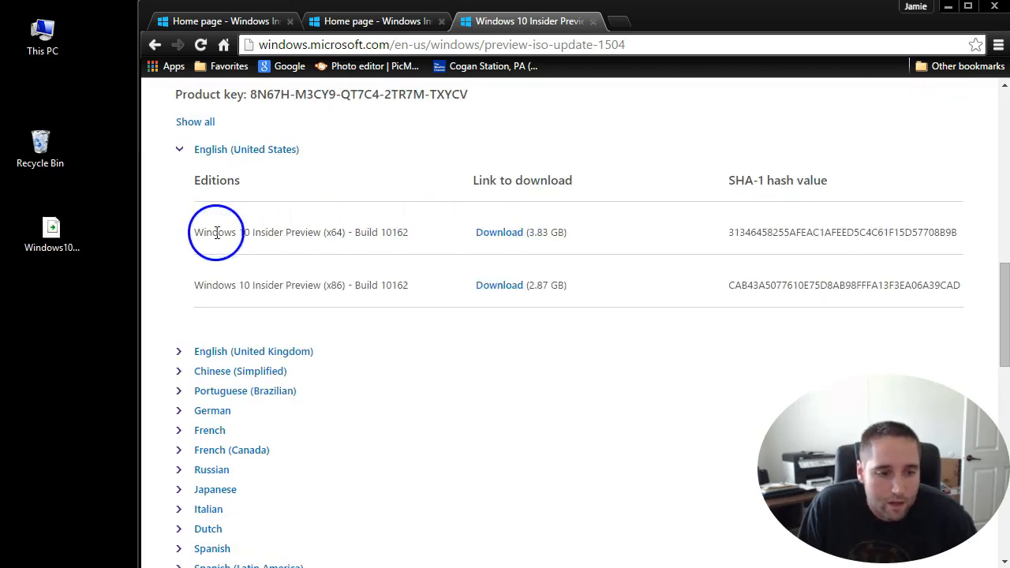
pyautogui.moveTo(324, 232); pyautogui.dragTo(366, 232)
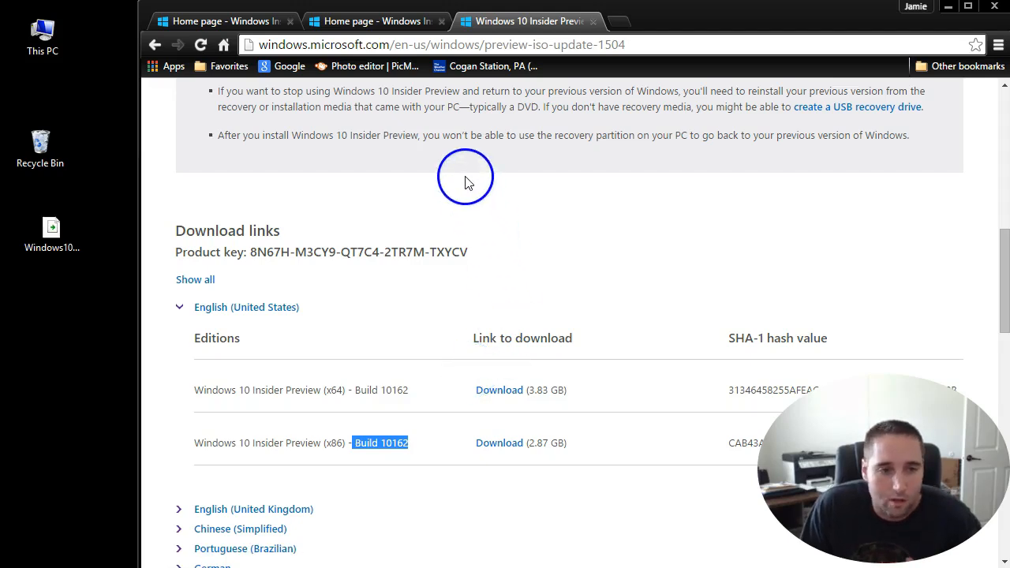
pyautogui.scroll(-3)
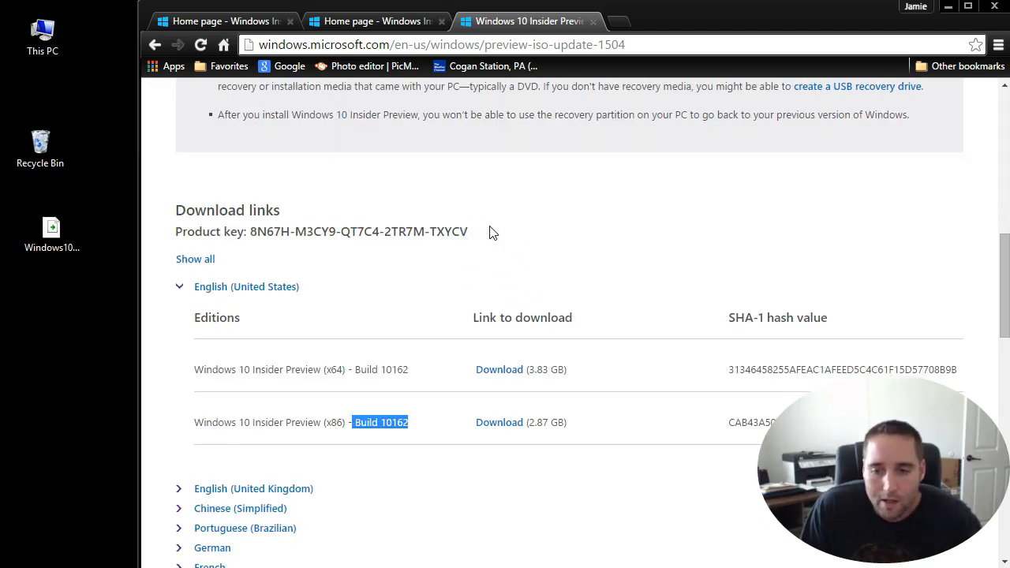
pyautogui.scroll(-3)
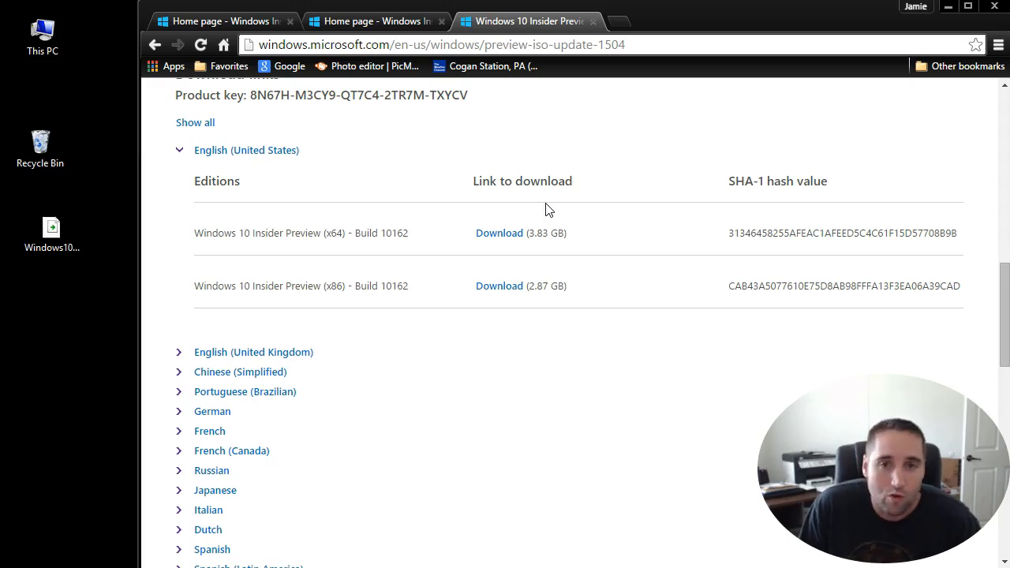
# Download the Windows 10 Insider Preview (x64) Build 10162 ISO.
pyautogui.click(499, 233)
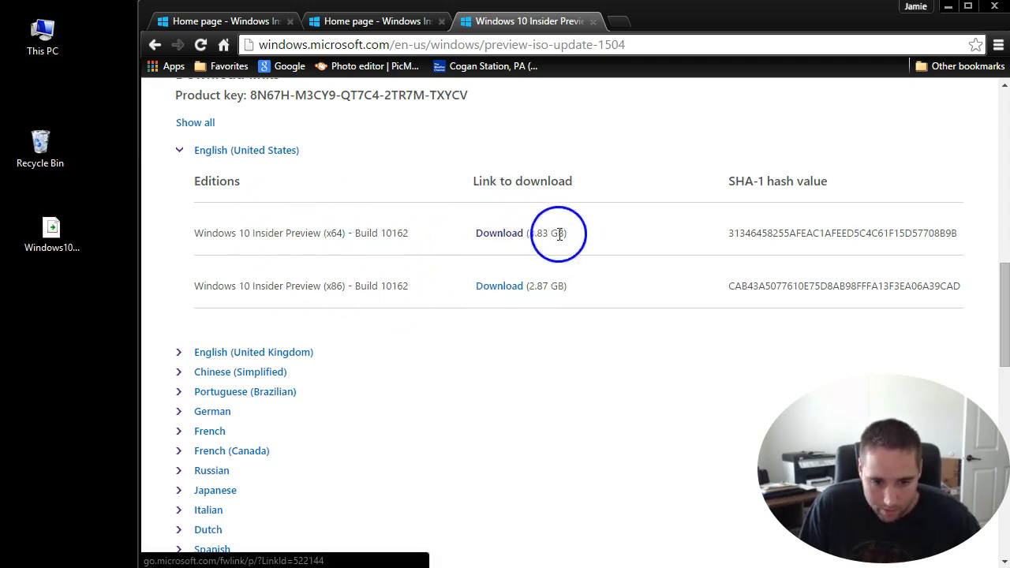
pyautogui.doubleClick(547, 234)
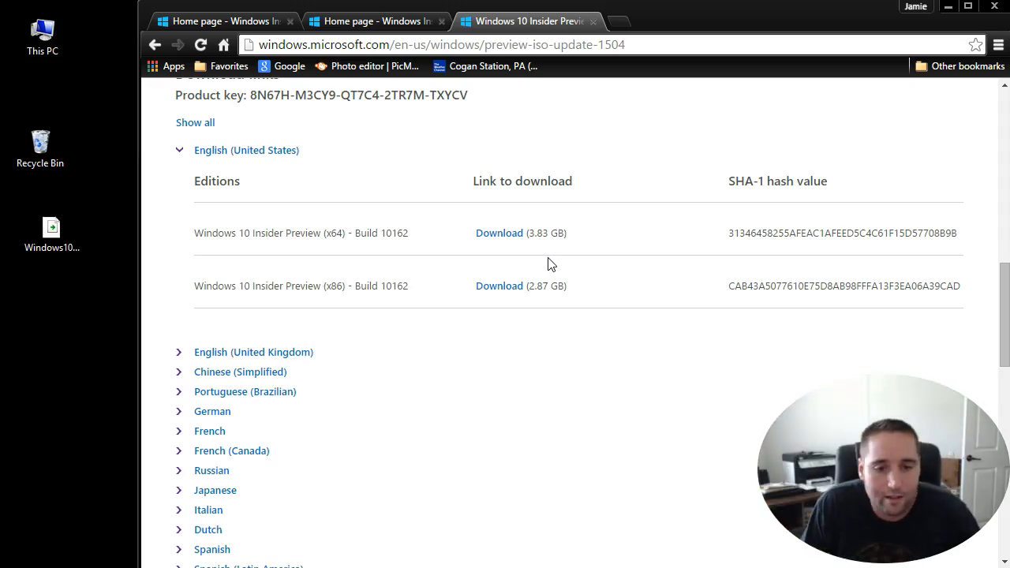
pyautogui.click(518, 234)
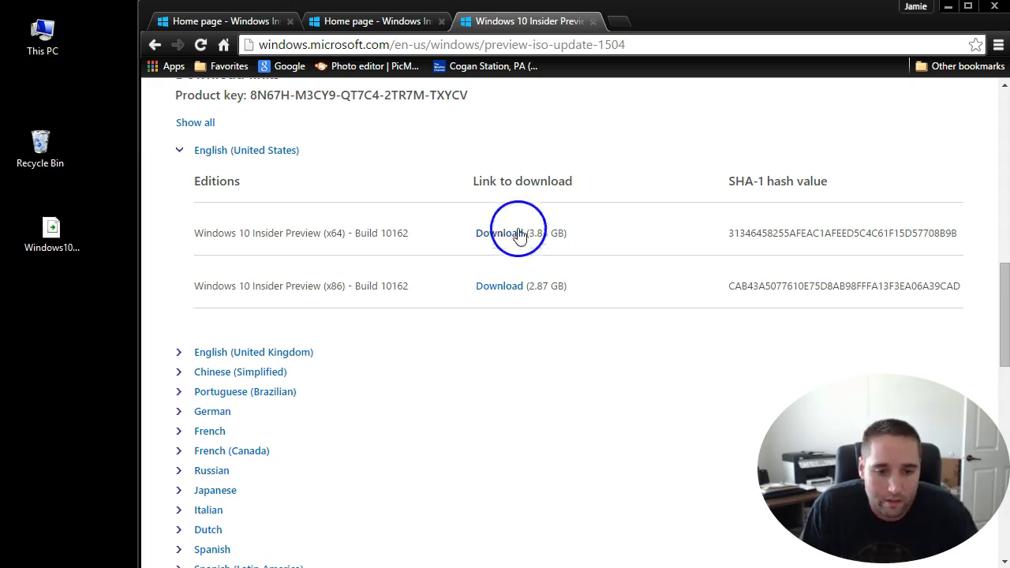
pyautogui.click(50, 234)
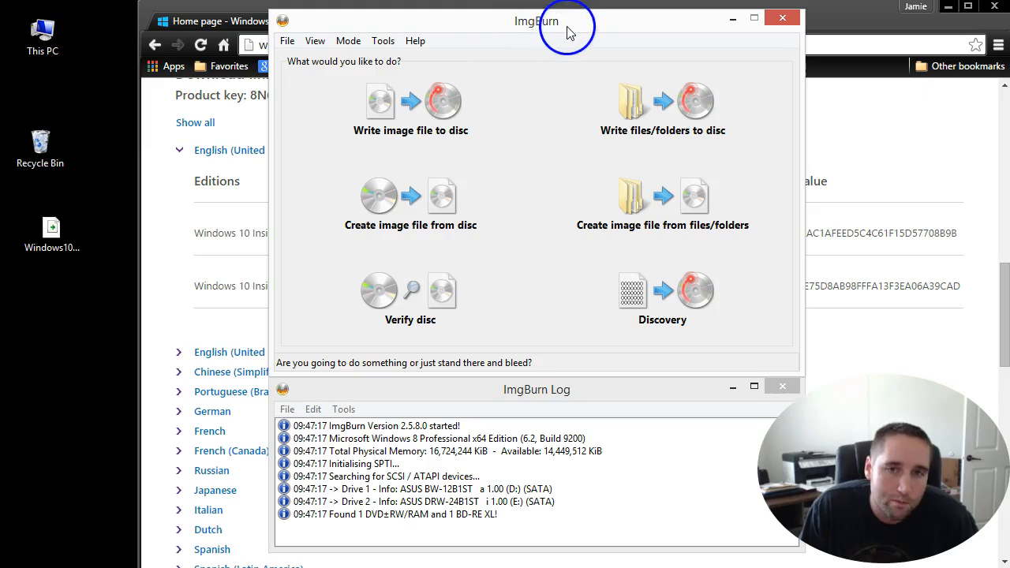
pyautogui.click(50, 233)
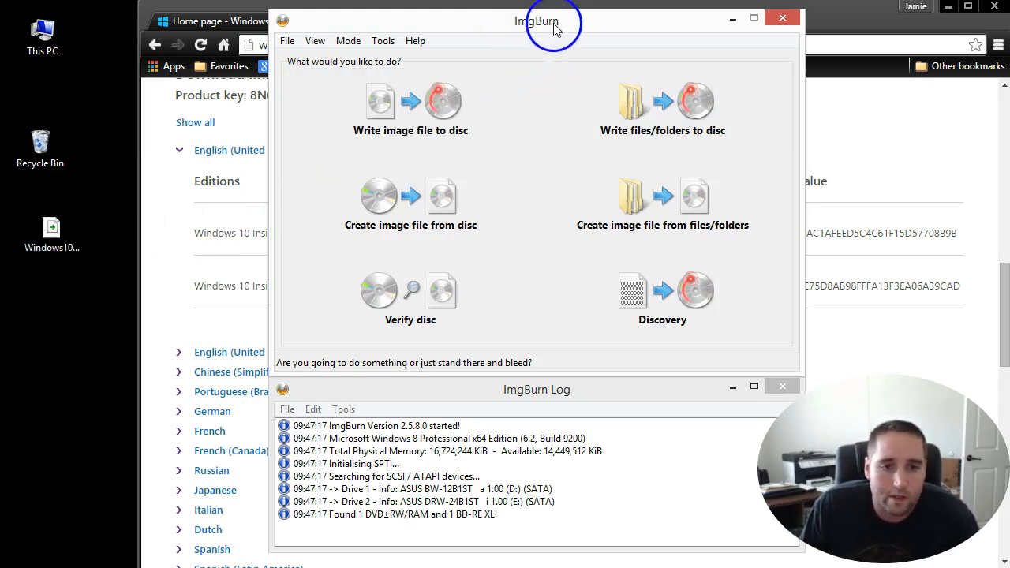
pyautogui.moveTo(565, 38)
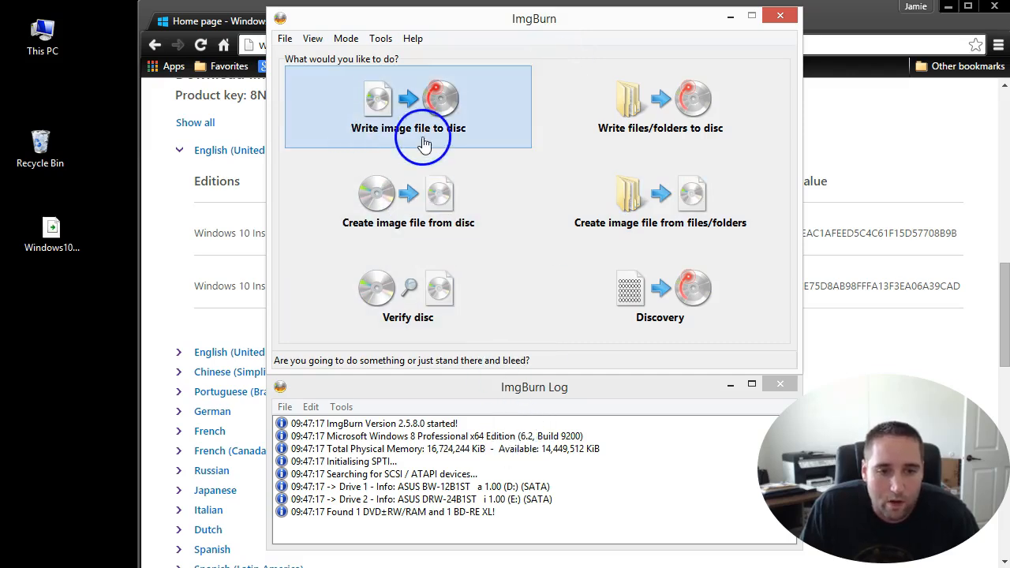
# Choose Write image file to disc and browse the desktop for the Windows10_InsiderPreview_x64 ISO.
pyautogui.click(407, 107)
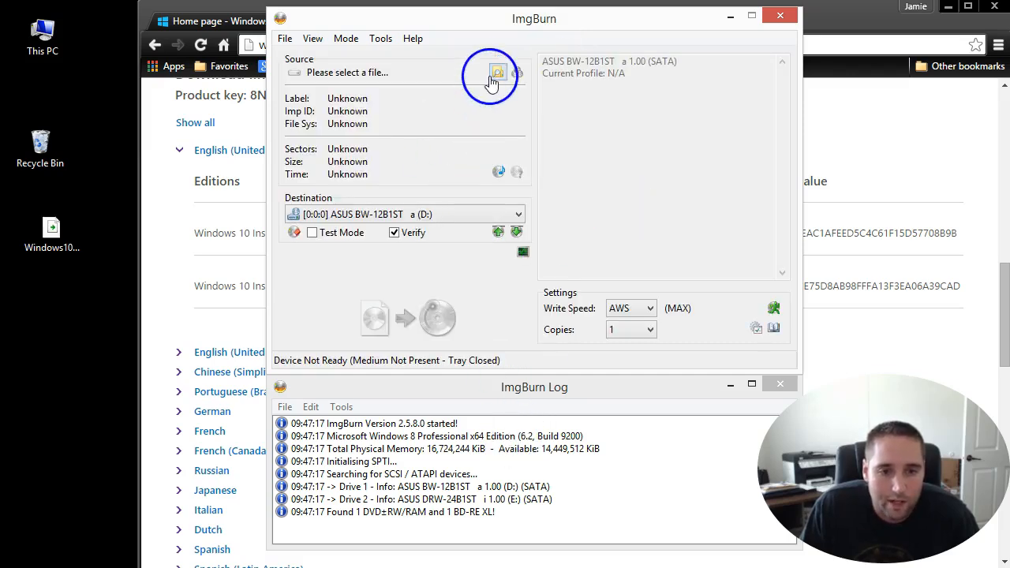
pyautogui.click(489, 73)
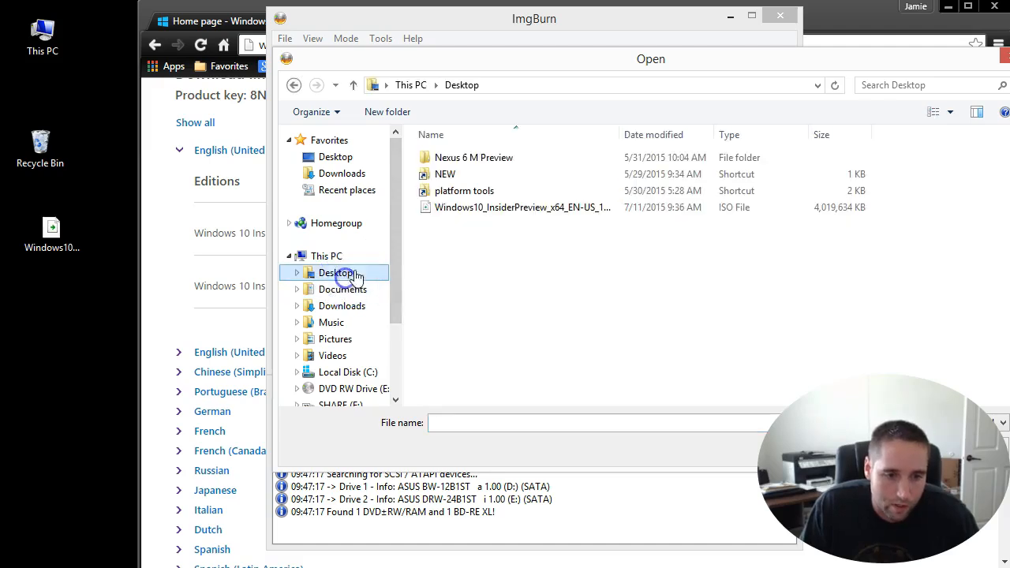
pyautogui.click(497, 207)
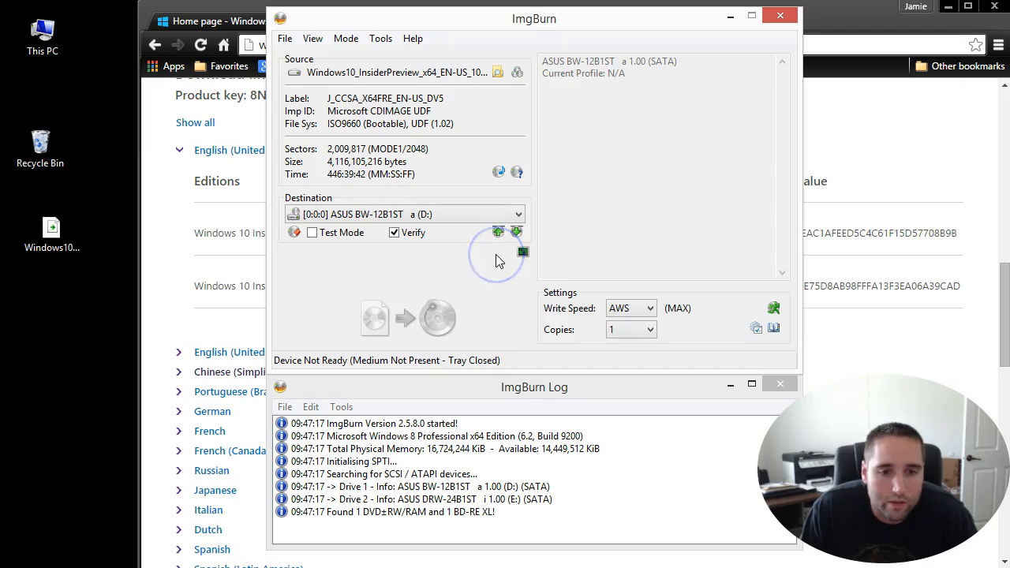
pyautogui.moveTo(498, 272)
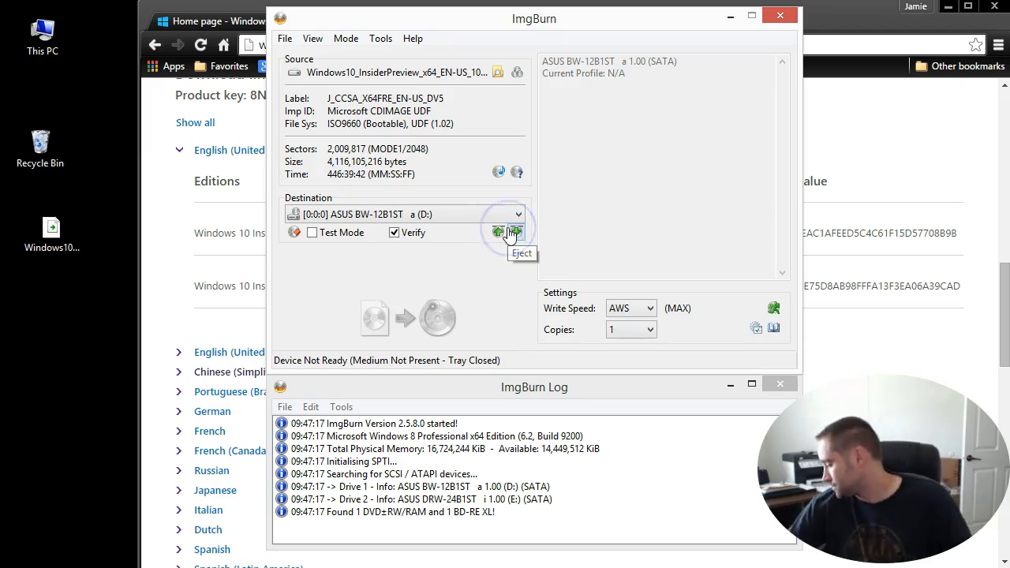
# Set the destination to ASUS DRW-24B1ST (E:) with the blank DVD+R and start writing.
pyautogui.click(519, 215)
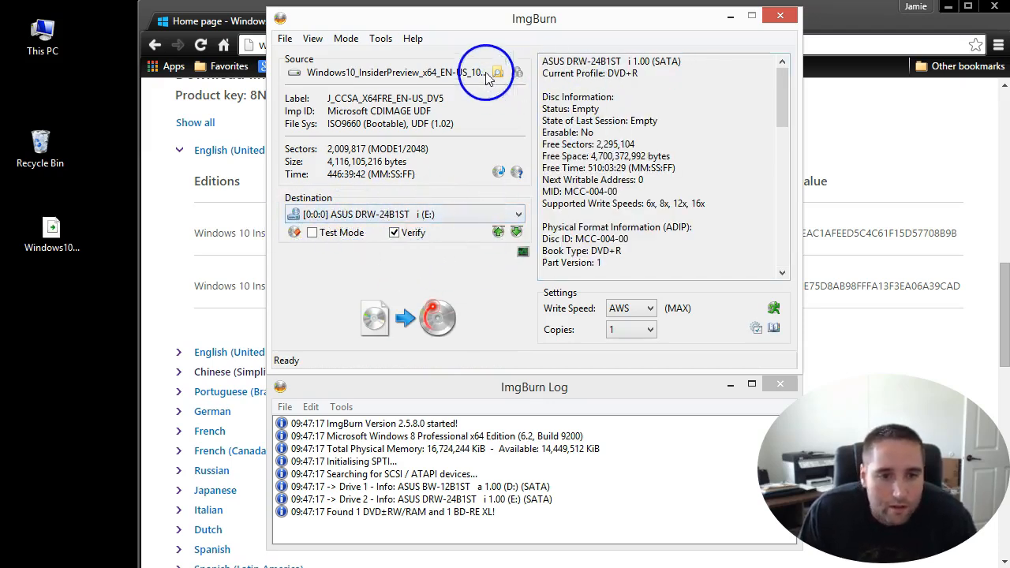
pyautogui.click(375, 319)
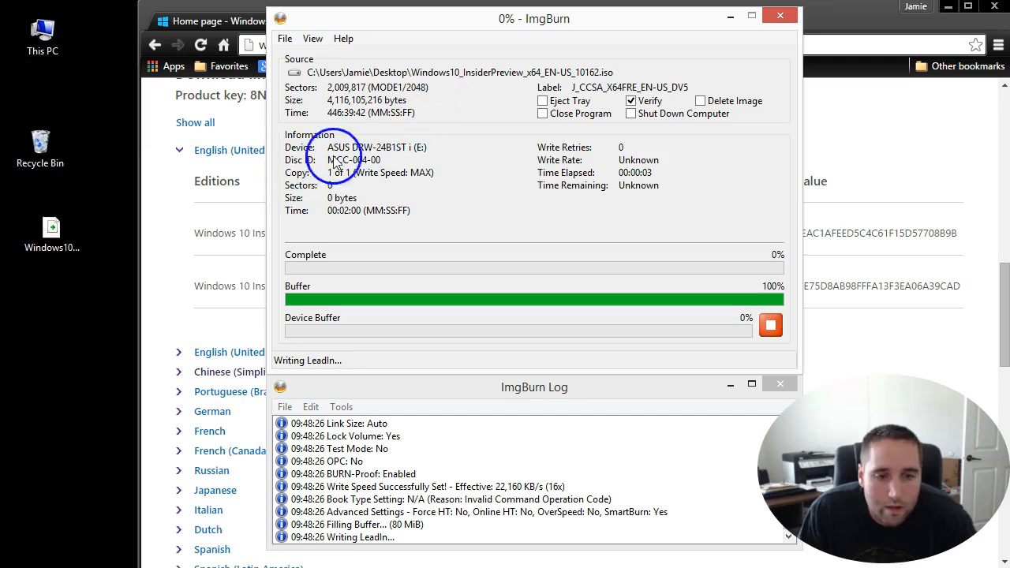
pyautogui.moveTo(590, 229)
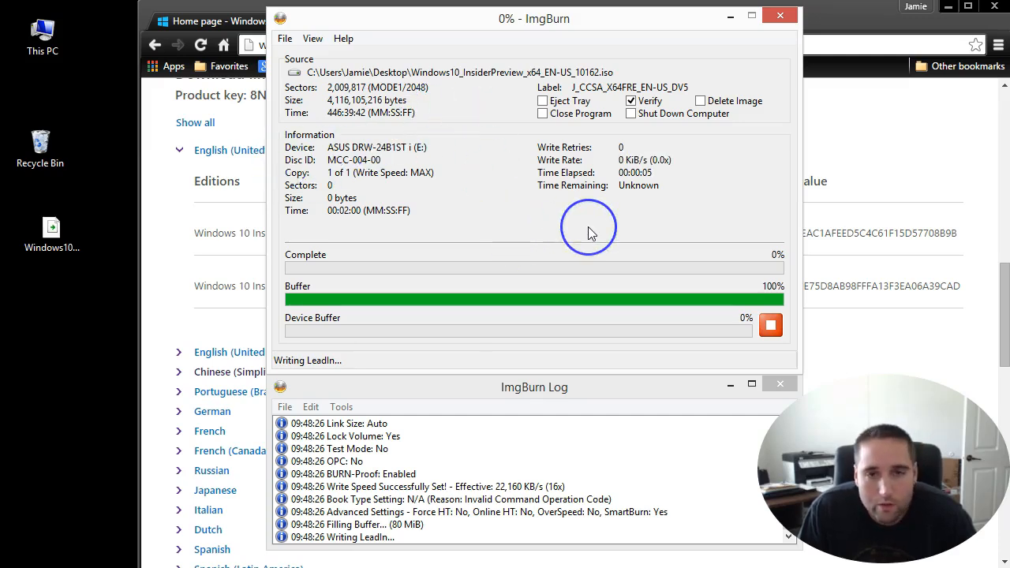